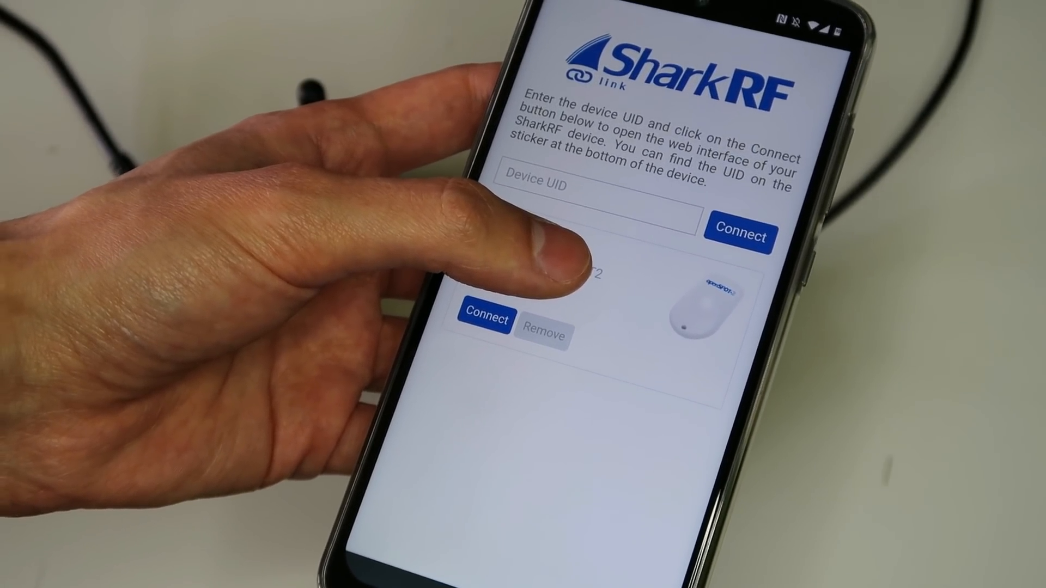
# Step: Connect to the saved openSPOT2 device card to load its web interface Status page
pyautogui.click(487, 320)
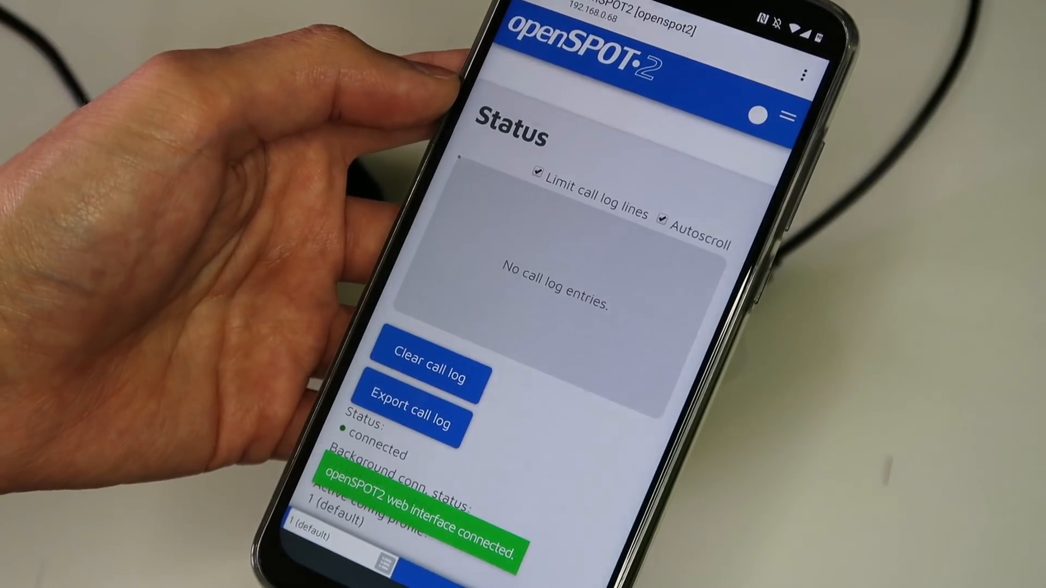